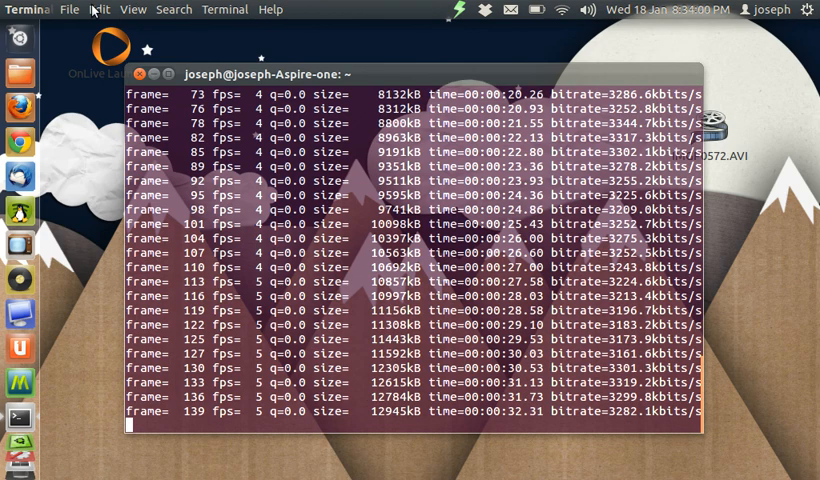
Step: Open a second tab from the Terminal menu to get a fresh home-folder prompt
{"action": "left_click", "coordinate": [224, 10]}
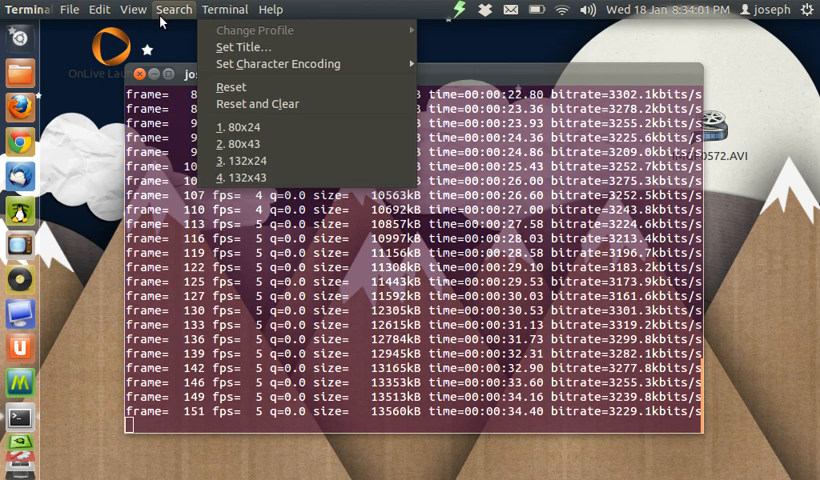
{"action": "left_click", "coordinate": [71, 9]}
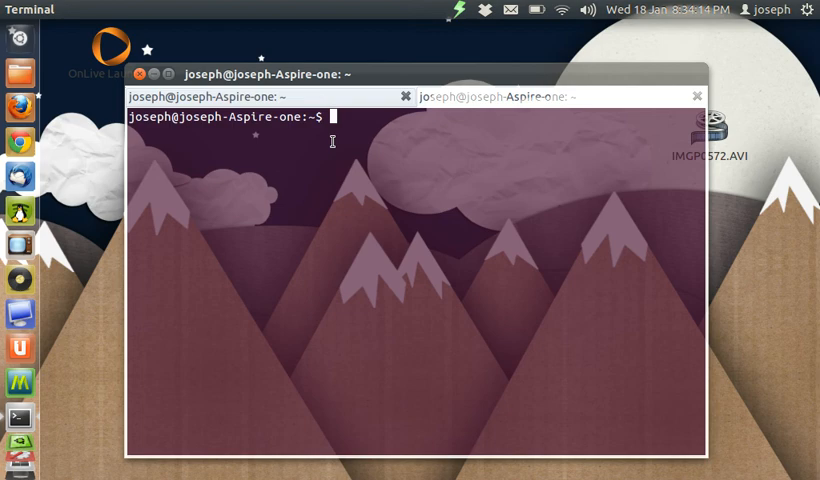
Step: Enter 'sudo apt-get install mpg321' in the new tab to install the mpg321 player
{"action": "type", "text": "sudo"}
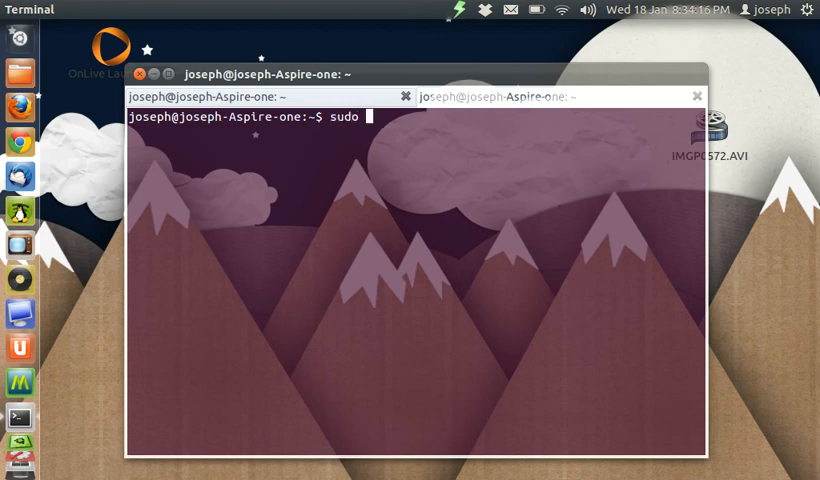
{"action": "type", "text": "a"}
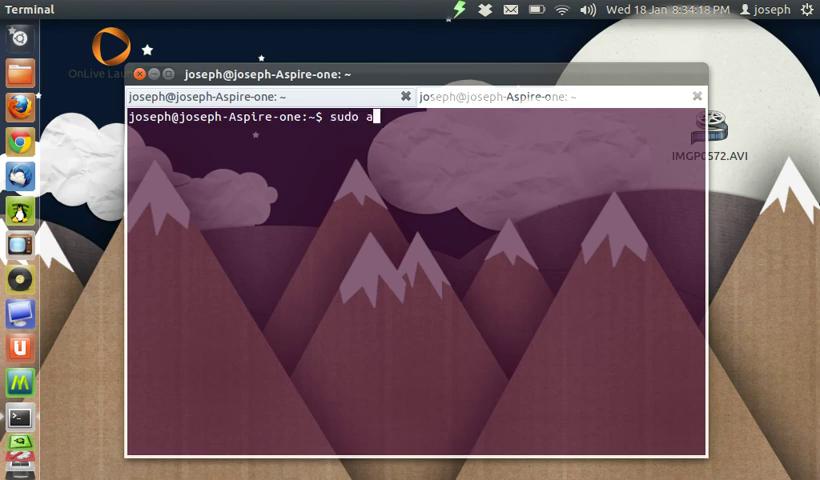
{"action": "type", "text": "pt"}
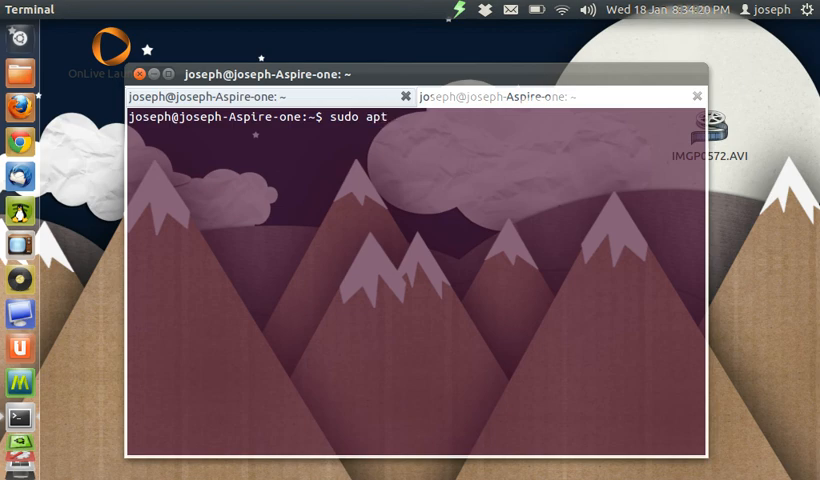
{"action": "type", "text": "-"}
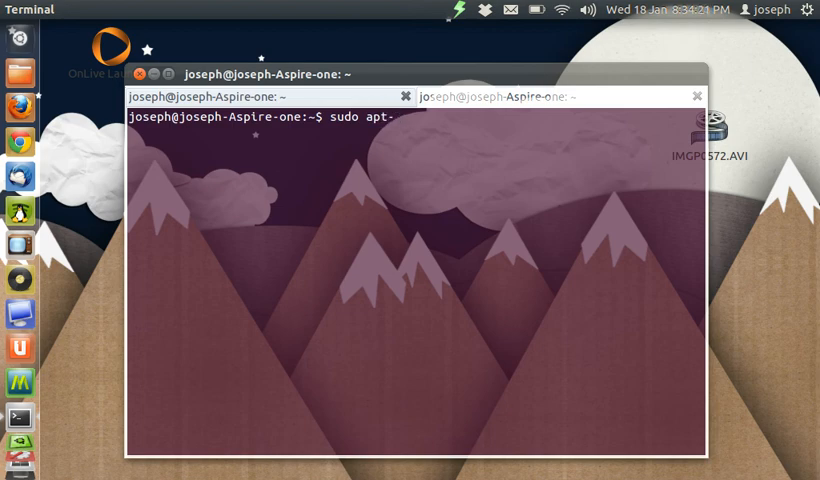
{"action": "type", "text": "get"}
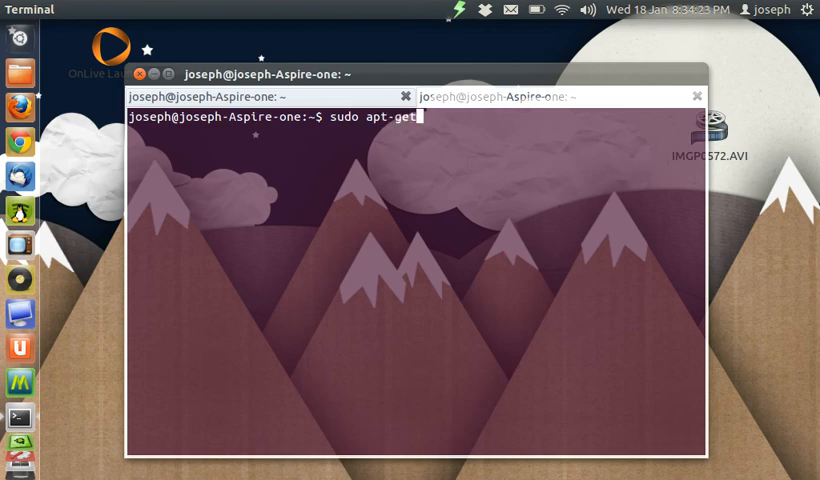
{"action": "type", "text": "in"}
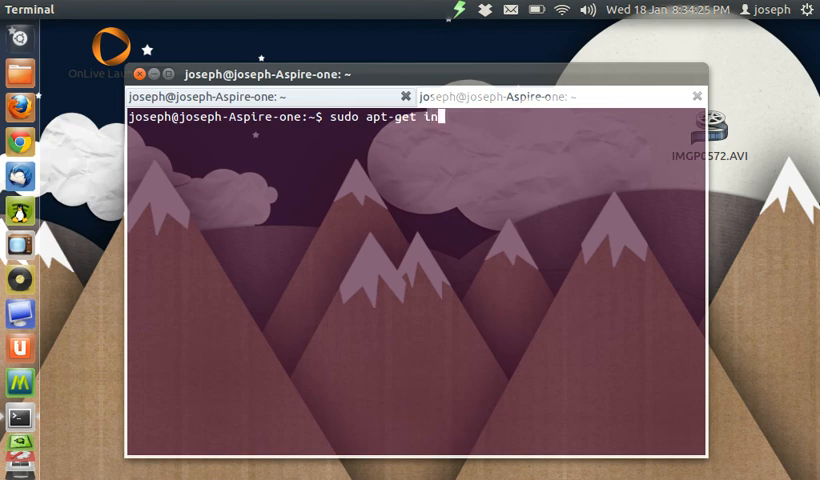
{"action": "type", "text": "stall"}
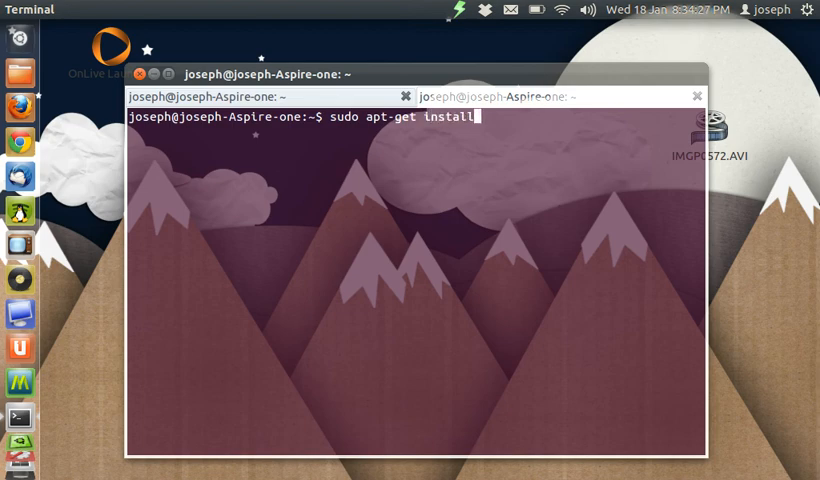
{"action": "type", "text": "mp"}
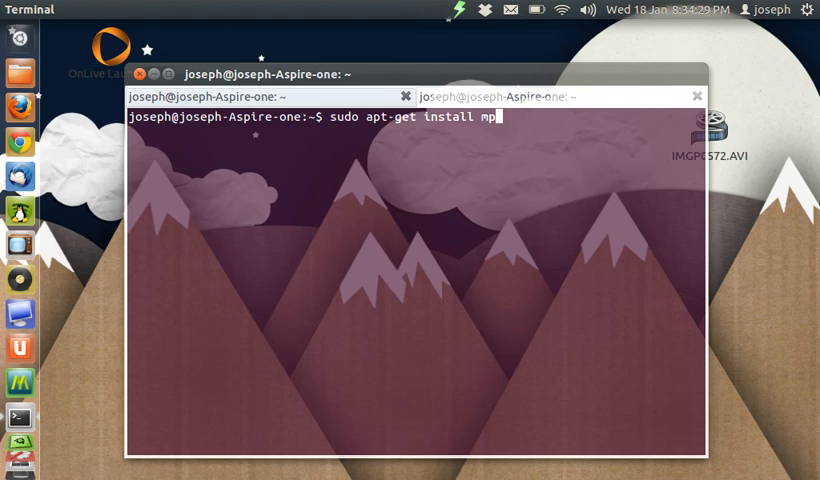
{"action": "type", "text": "g321"}
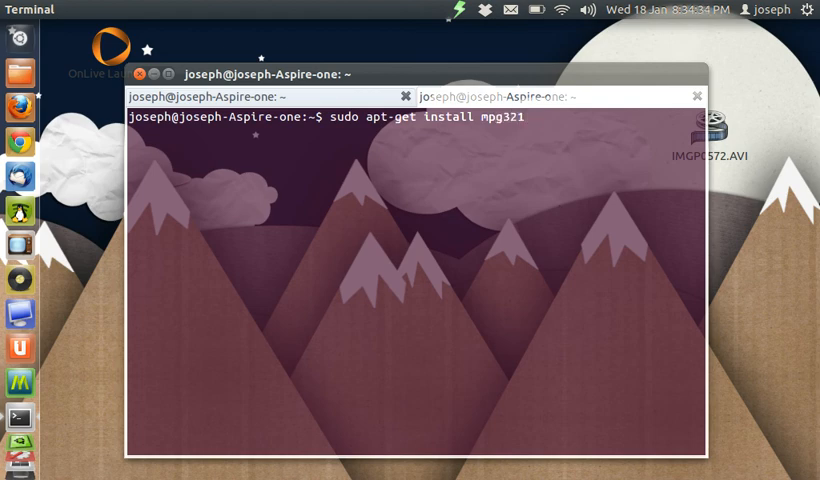
{"action": "type", "text": "2"}
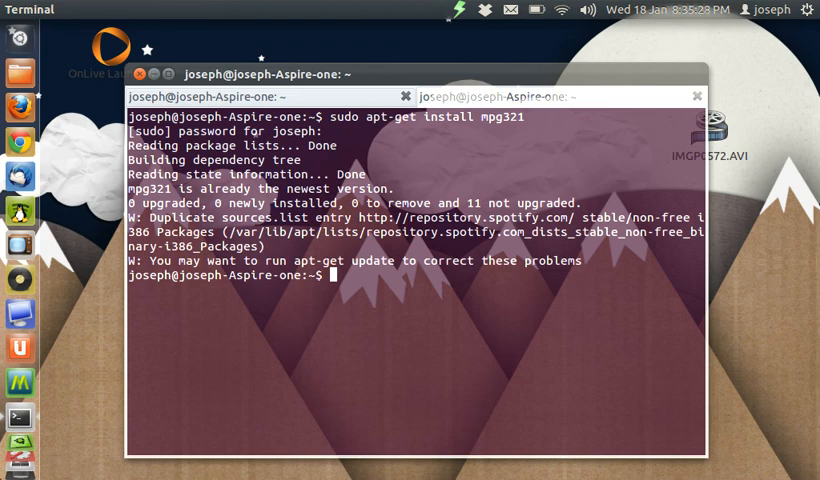
{"action": "mouse_move", "coordinate": [387, 386]}
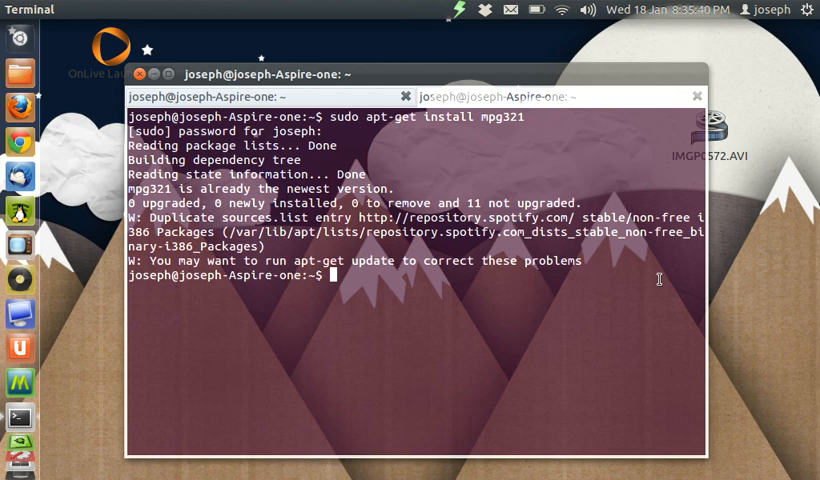
Step: List the home folder, change into Music, and list its contents
{"action": "type", "text": "ls"}
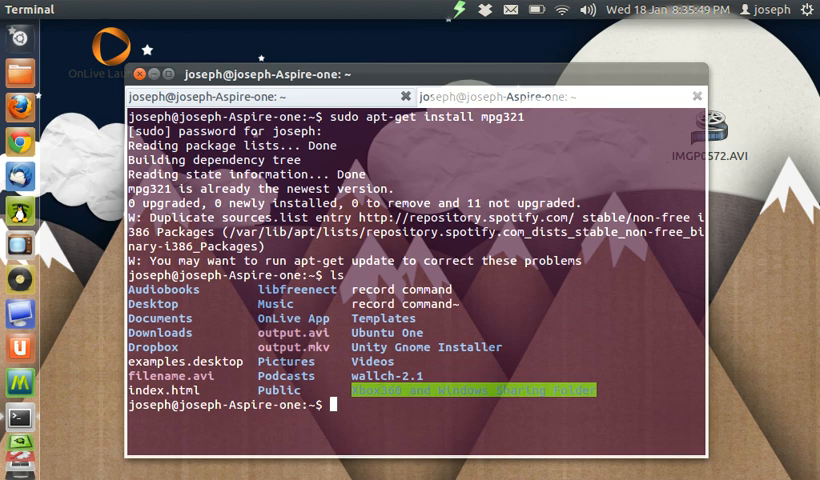
{"action": "type", "text": "cd"}
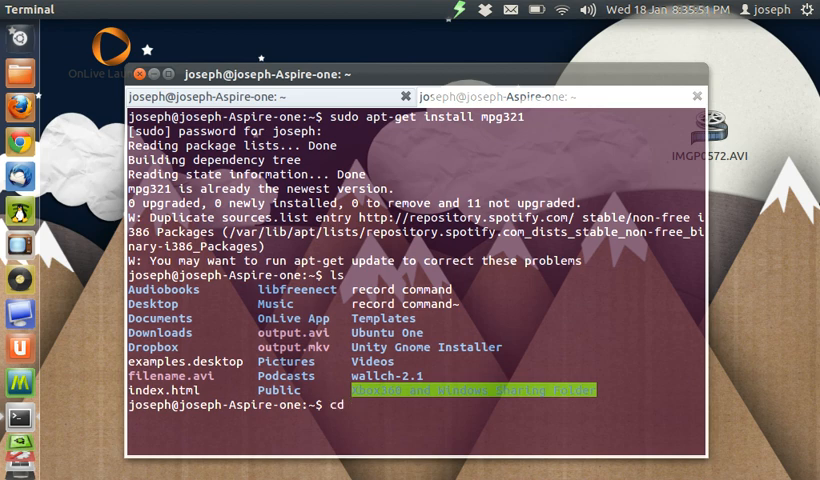
{"action": "type", "text": "Mu"}
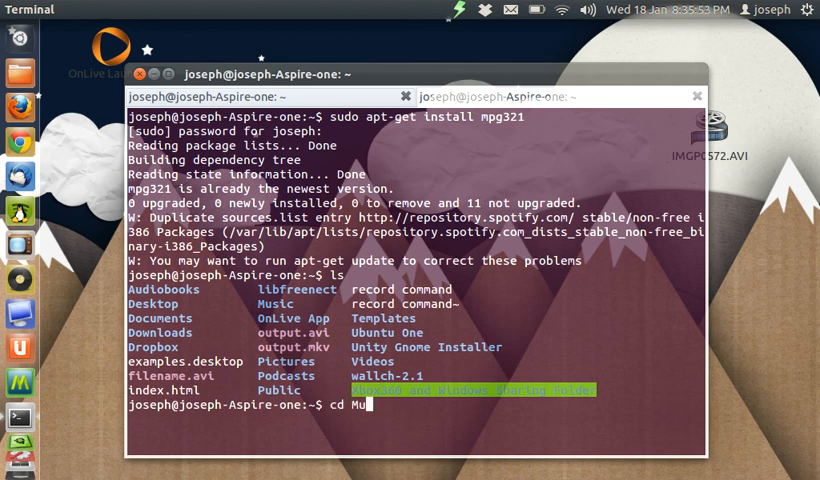
{"action": "key", "text": "Return"}
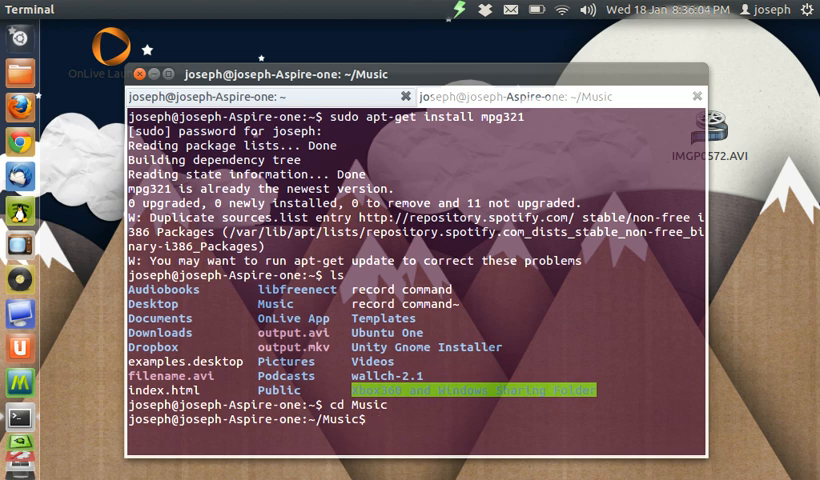
{"action": "type", "text": "ls"}
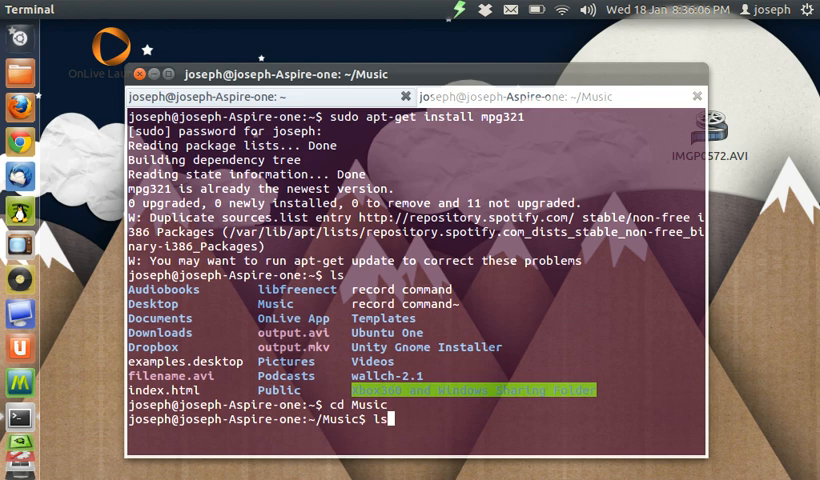
{"action": "key", "text": "Return"}
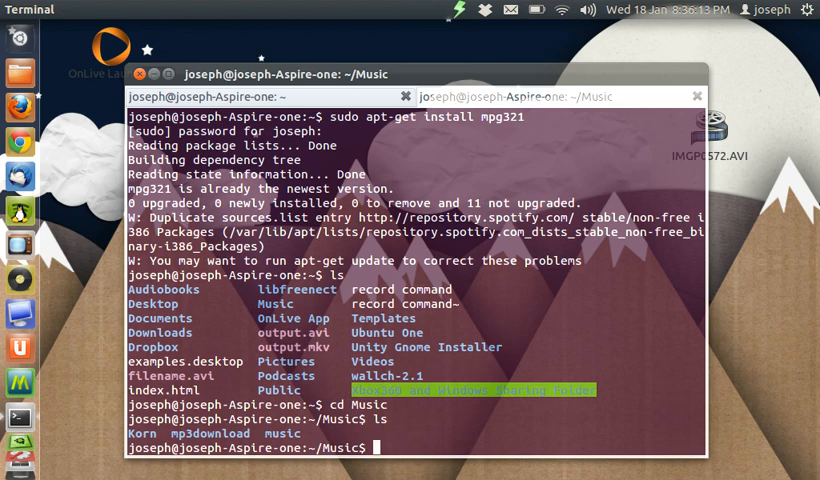
Step: Change into mp3download, list it, then move into the songs folder
{"action": "type", "text": "mp3"}
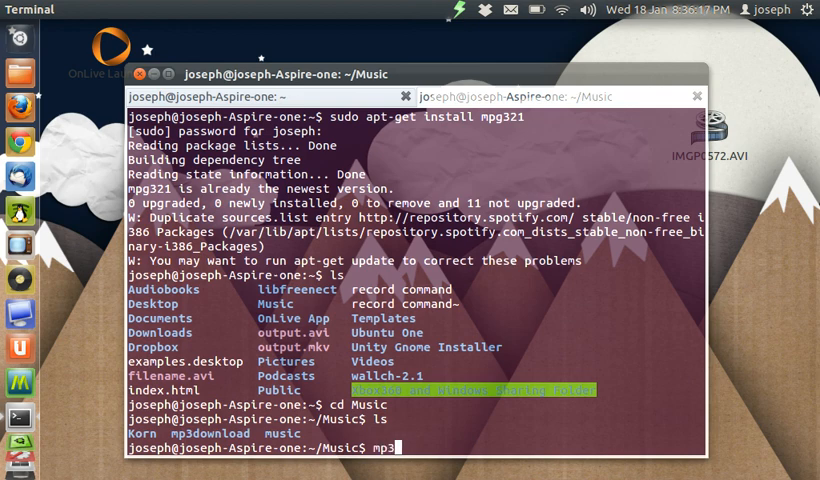
{"action": "type", "text": "do"}
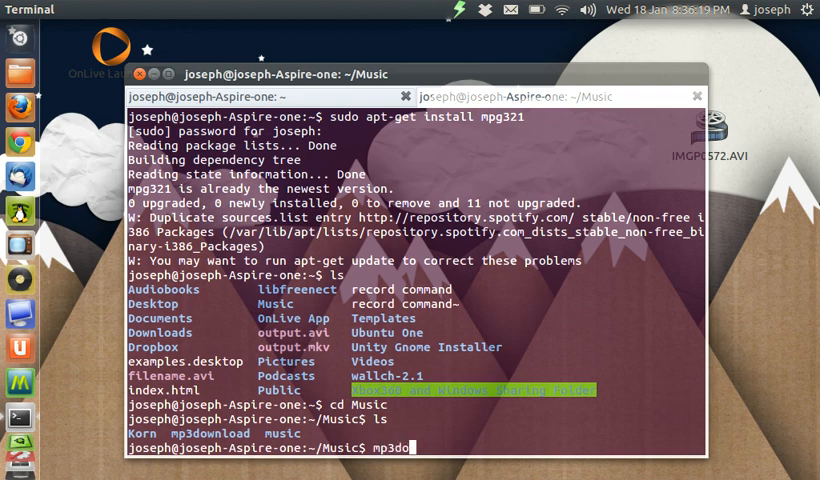
{"action": "type", "text": "wnload"}
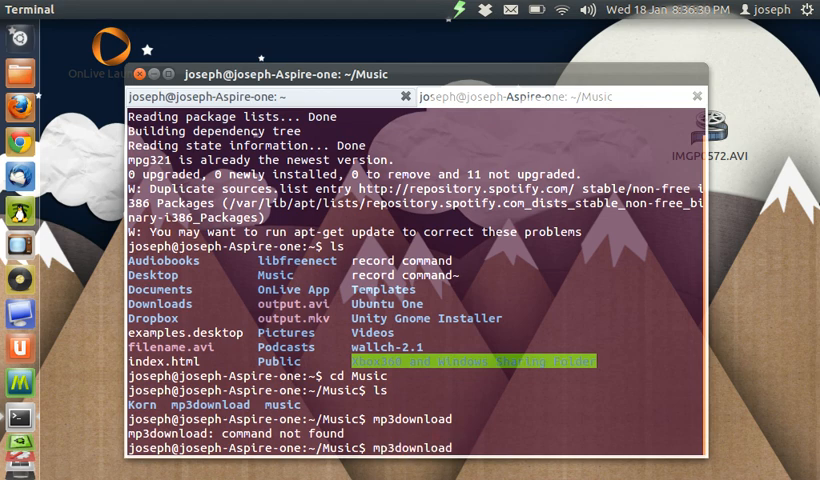
{"action": "type", "text": "cd mp3download"}
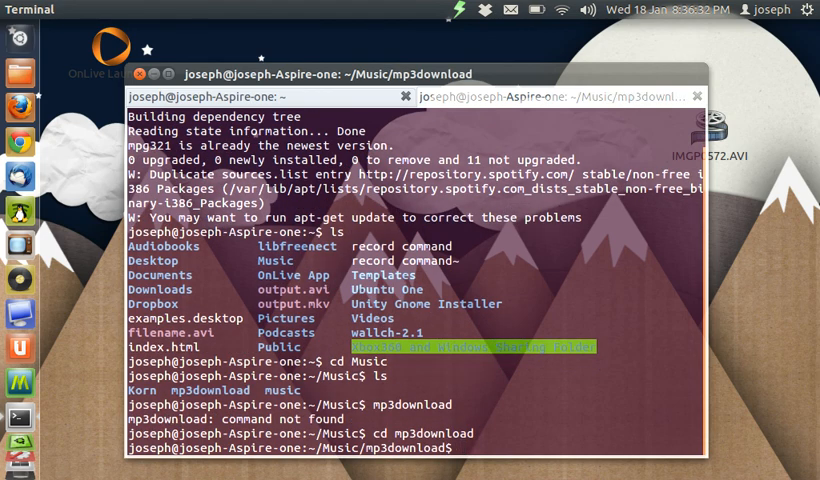
{"action": "type", "text": "ls"}
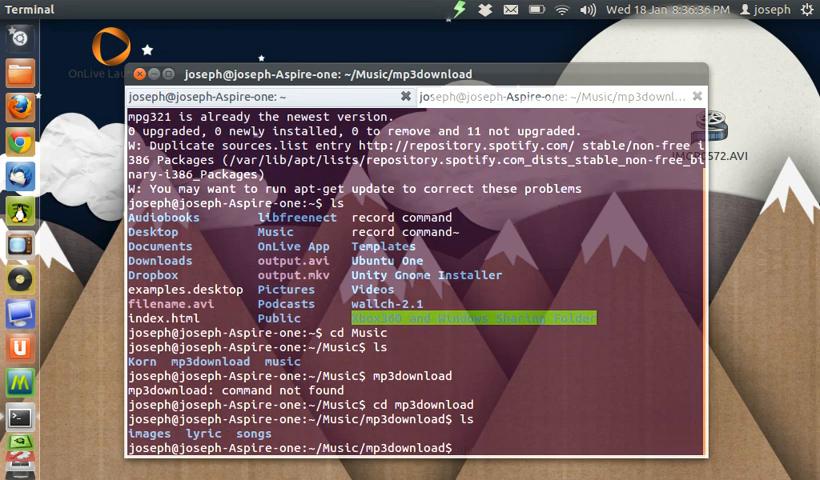
{"action": "type", "text": "cd"}
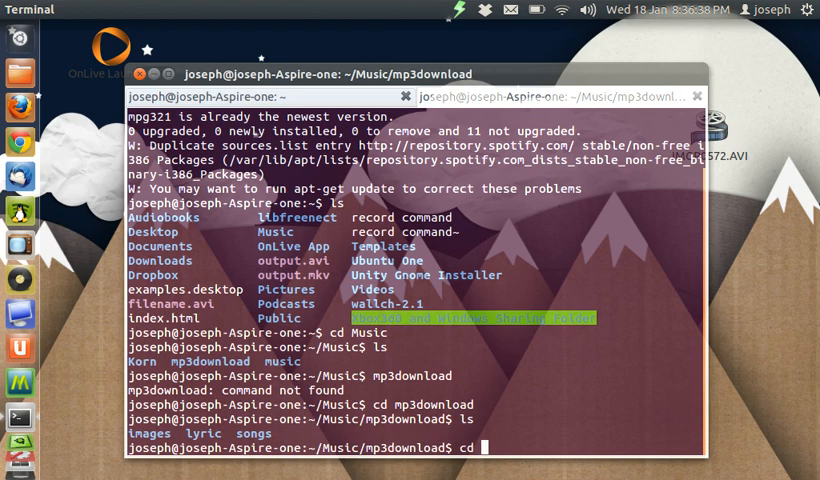
{"action": "type", "text": "song"}
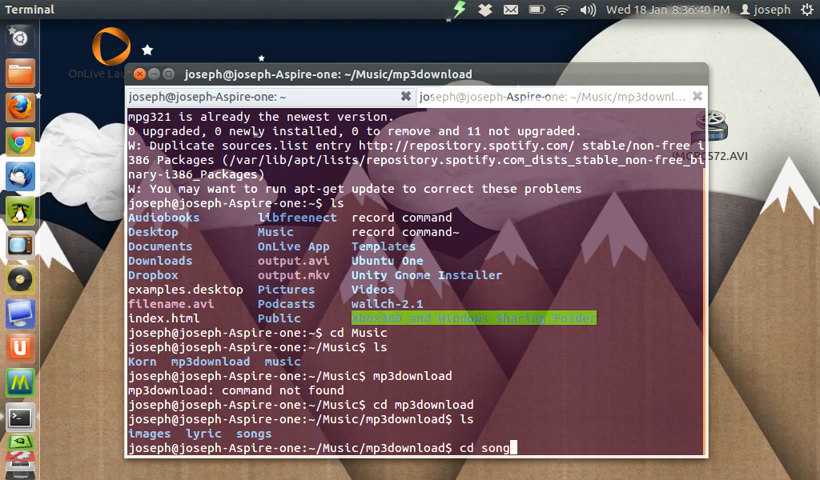
{"action": "key", "text": "Return"}
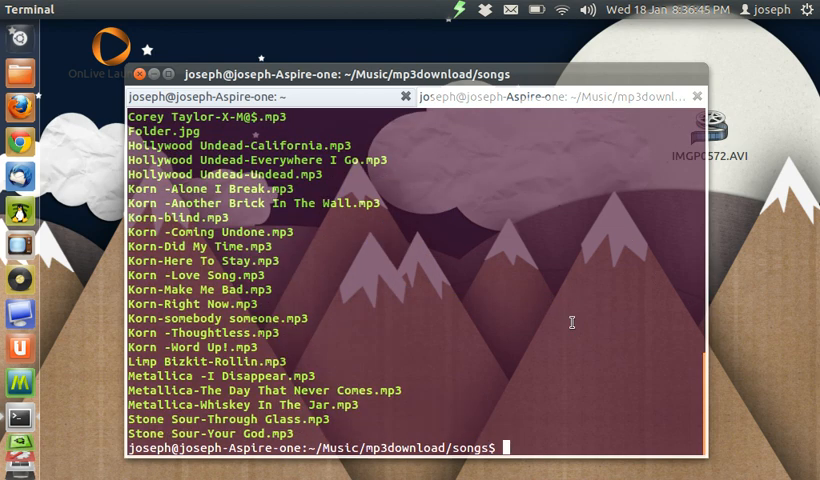
{"action": "mouse_move", "coordinate": [550, 338]}
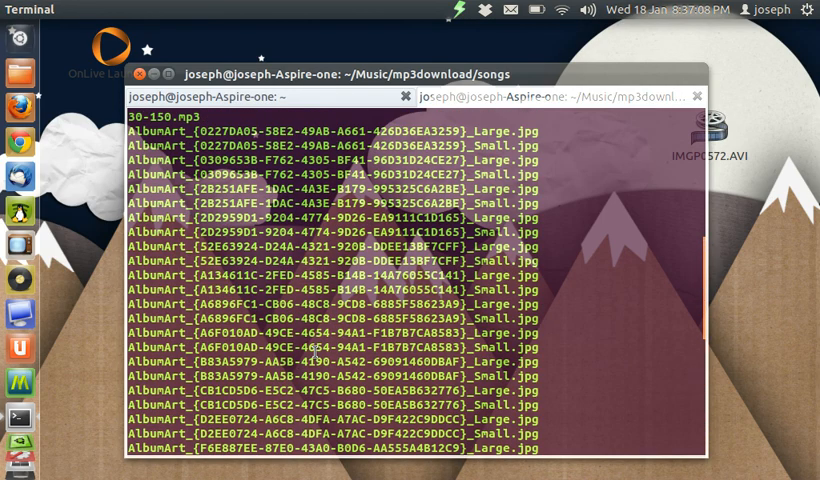
{"action": "scroll", "scroll_direction": "down", "scroll_amount": 3}
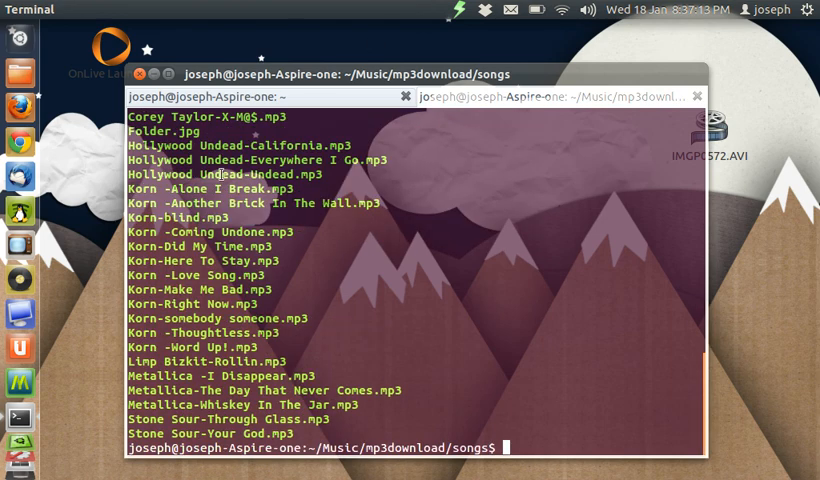
{"action": "mouse_move", "coordinate": [145, 361]}
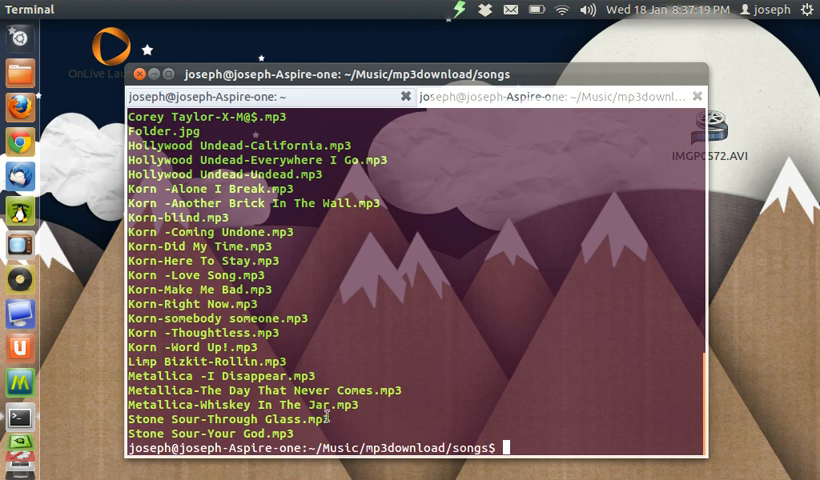
{"action": "mouse_move", "coordinate": [98, 336]}
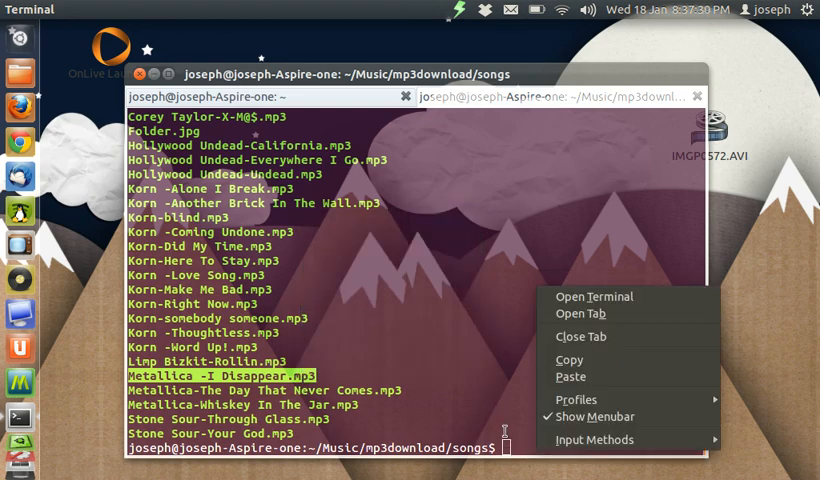
Step: Run mpg321 with the pasted 'Metallica -I Disappear.mp3' file name
{"action": "type", "text": "mpg"}
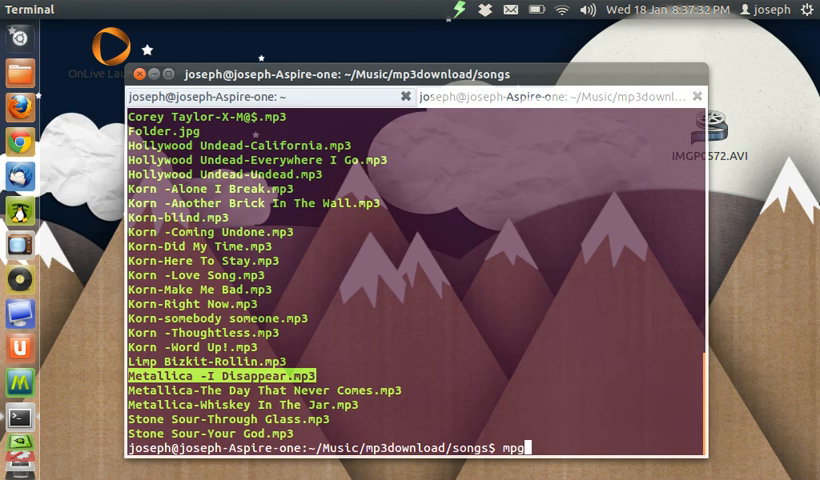
{"action": "type", "text": "321"}
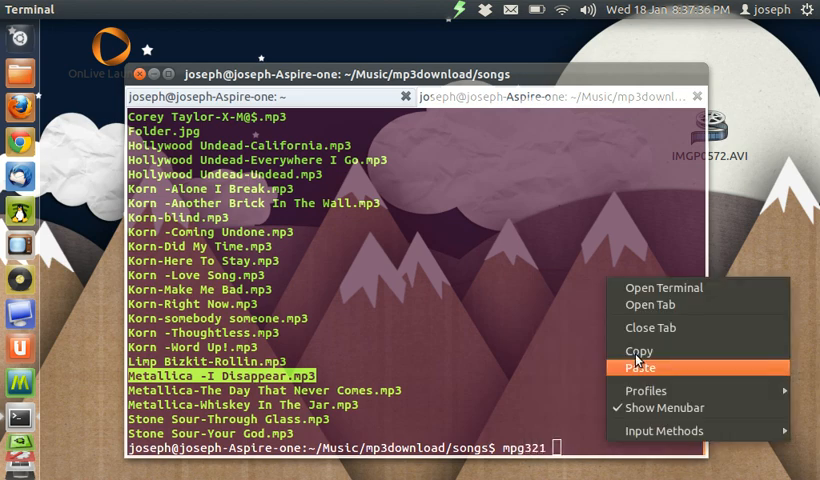
{"action": "left_click", "coordinate": [639, 367]}
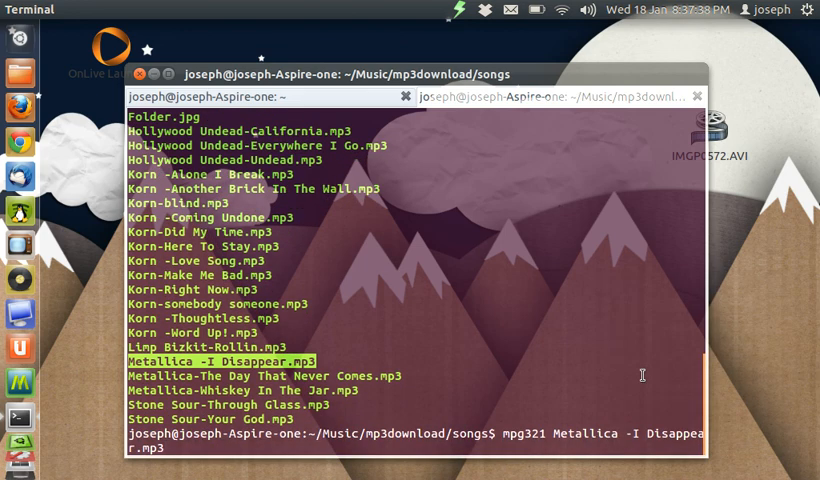
{"action": "key", "text": "Return"}
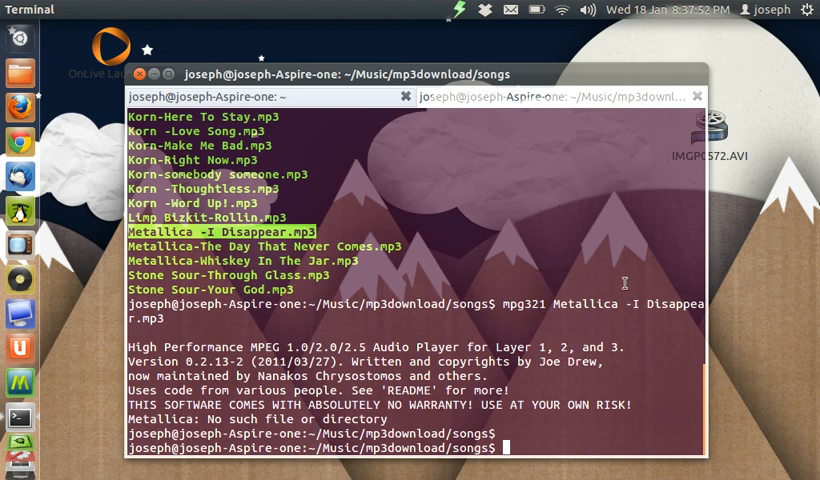
{"action": "mouse_move", "coordinate": [564, 278]}
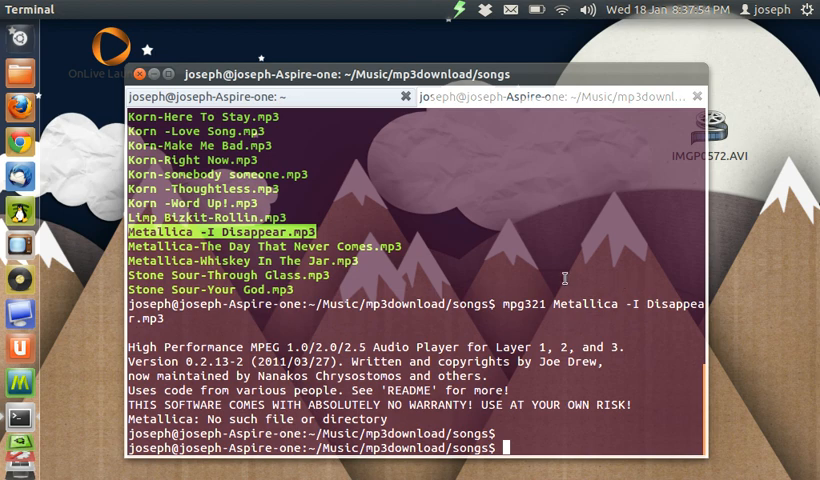